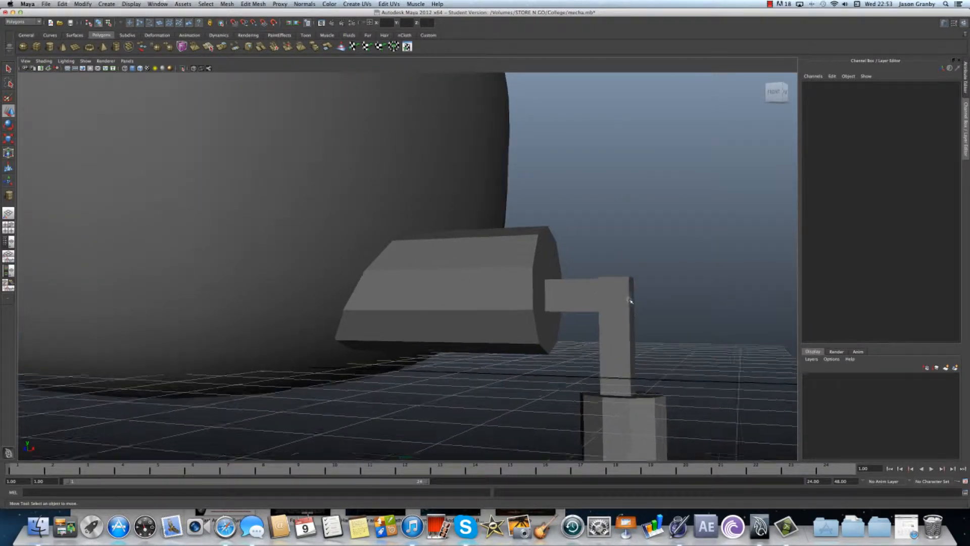
# - Adjust the piston's top vertices, then reselect the whole piston block
pyautogui.rightClick(631, 301)
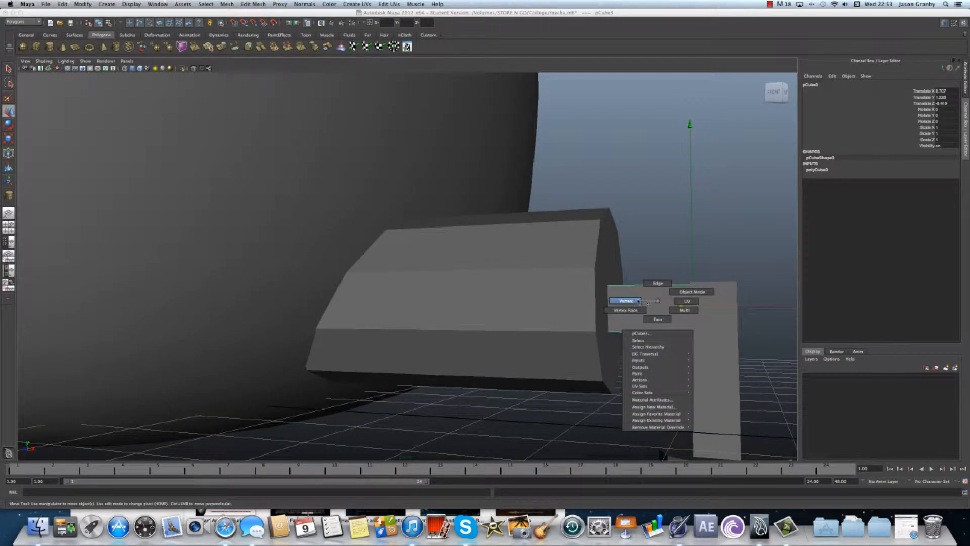
pyautogui.click(625, 301)
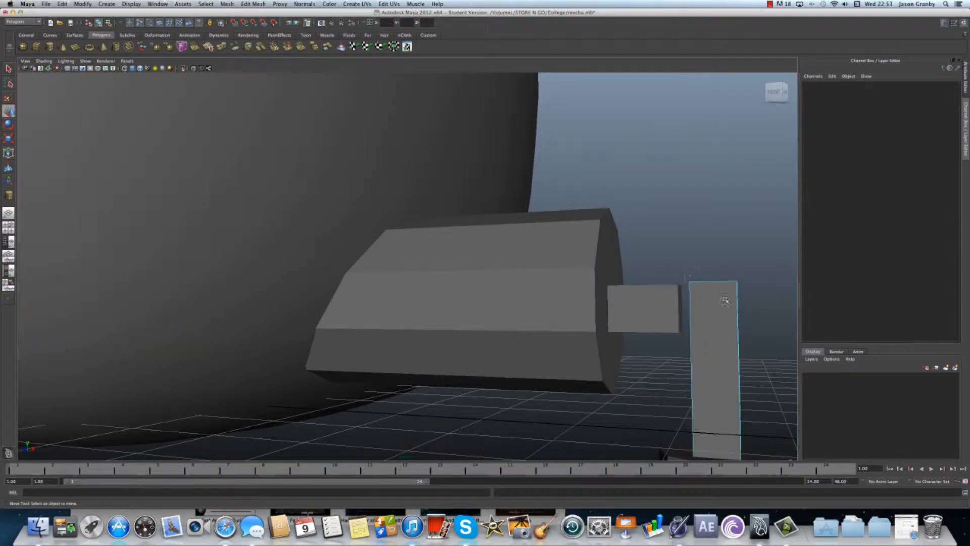
pyautogui.click(709, 283)
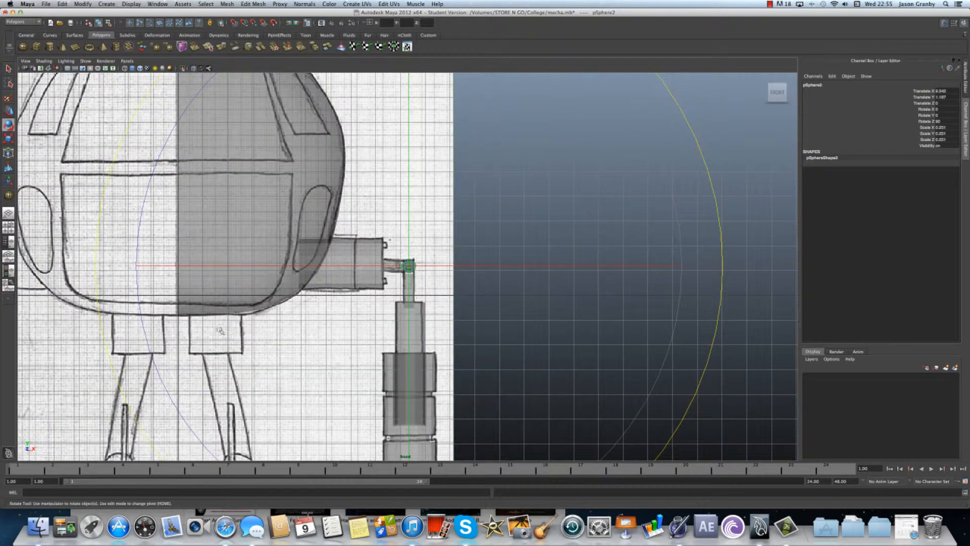
pyautogui.moveTo(723, 245)
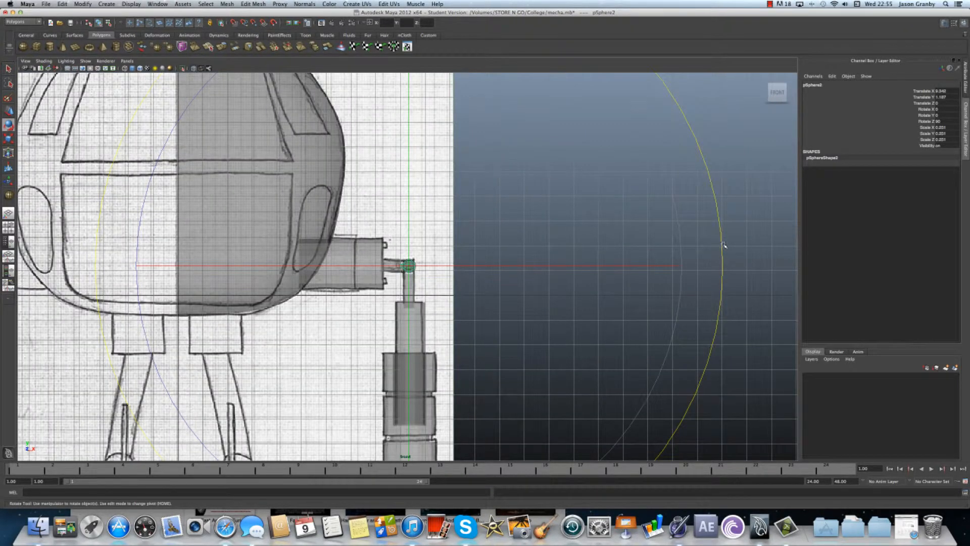
# - Deselect pSphere2 after seating it on the arm-piston joint
pyautogui.click(640, 196)
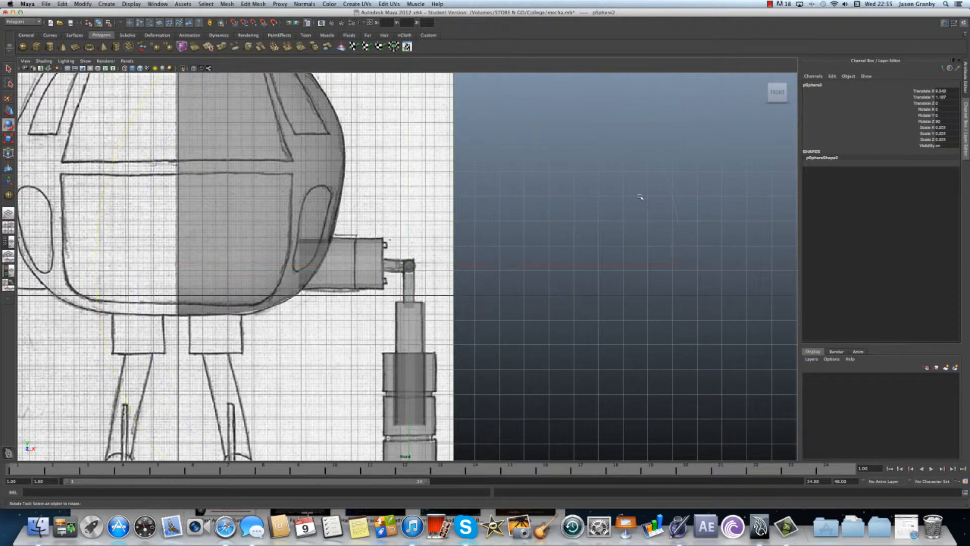
pyautogui.click(407, 265)
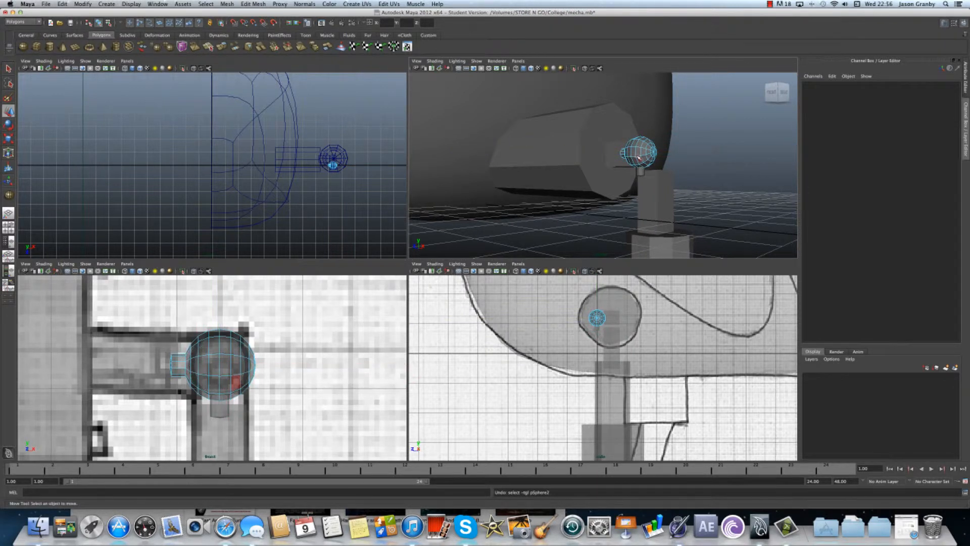
# - Select the ball-joint sphere and pick several faces on its underside
pyautogui.click(641, 154)
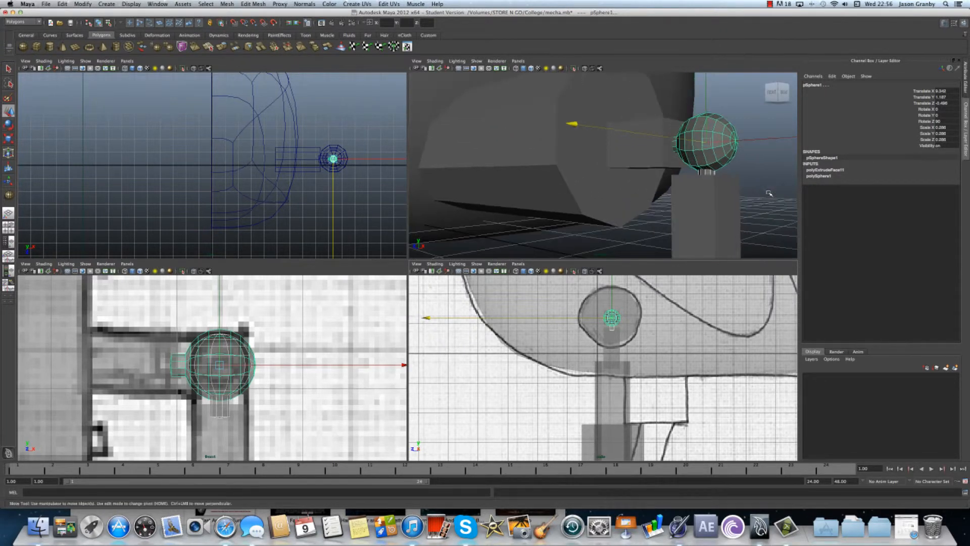
pyautogui.rightClick(711, 140)
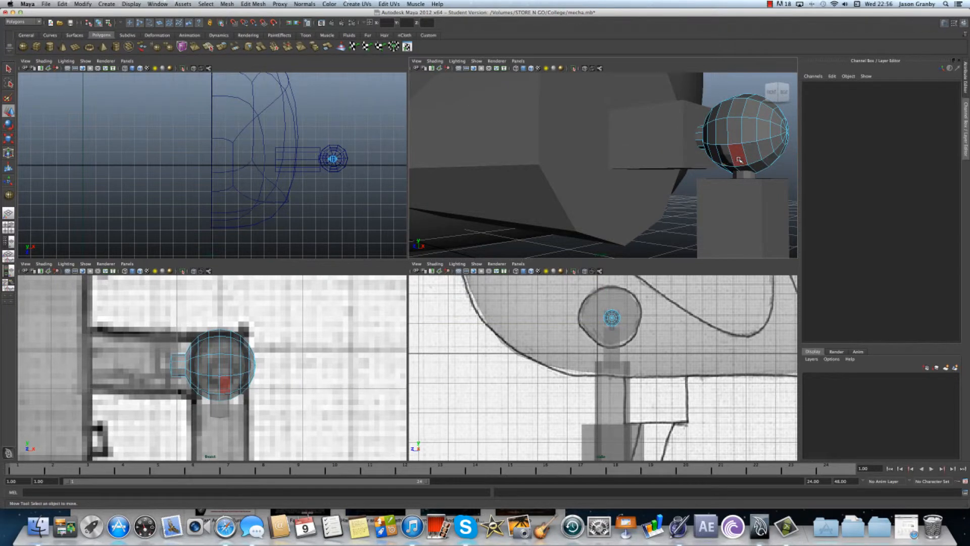
pyautogui.moveTo(778, 144)
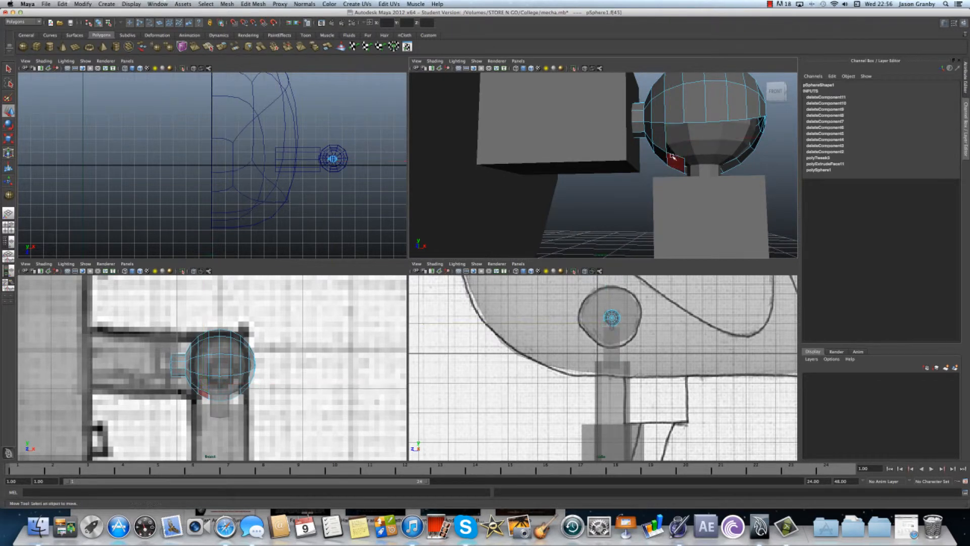
pyautogui.click(708, 176)
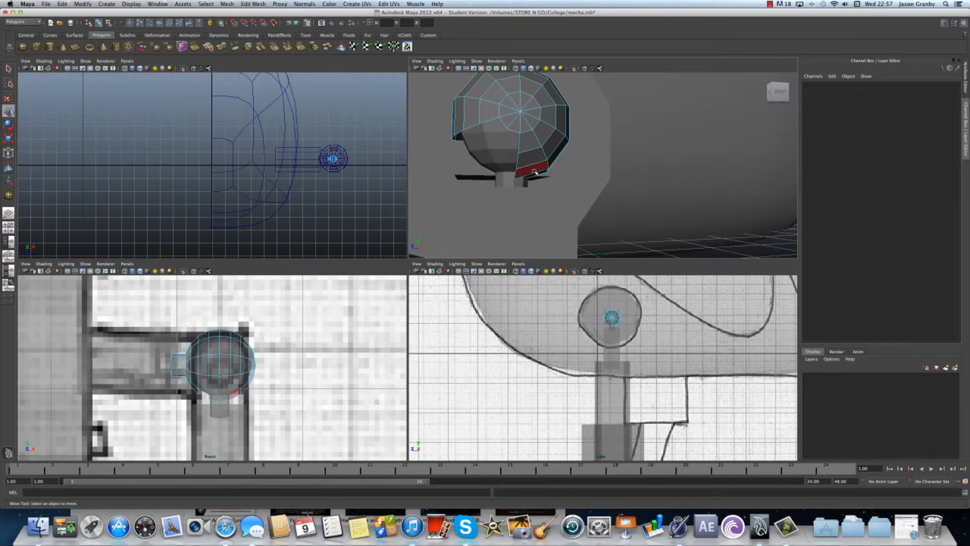
pyautogui.click(534, 147)
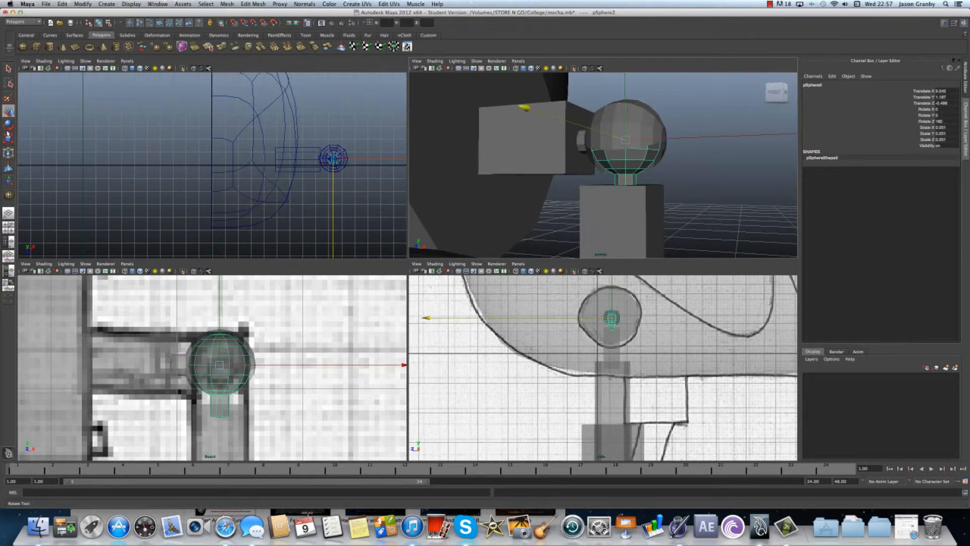
# - Scale the sphere's lower faces inward into a narrow neck, then deselect
pyautogui.press('space')
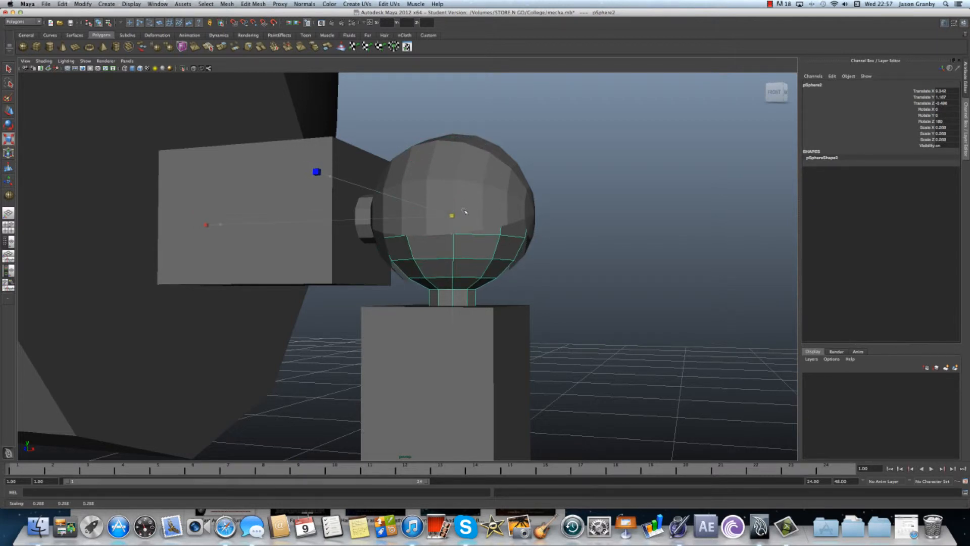
pyautogui.click(642, 288)
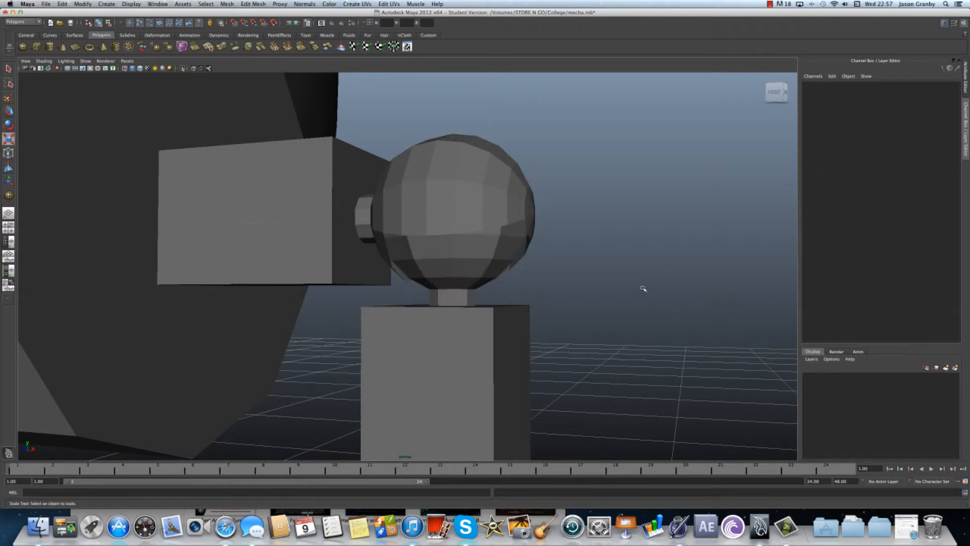
pyautogui.rightClick(458, 358)
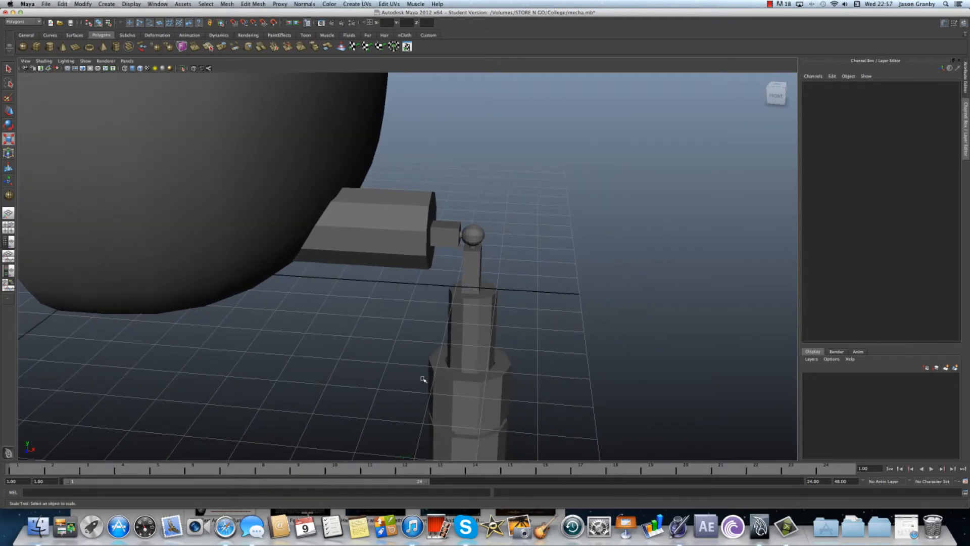
pyautogui.moveTo(396, 374)
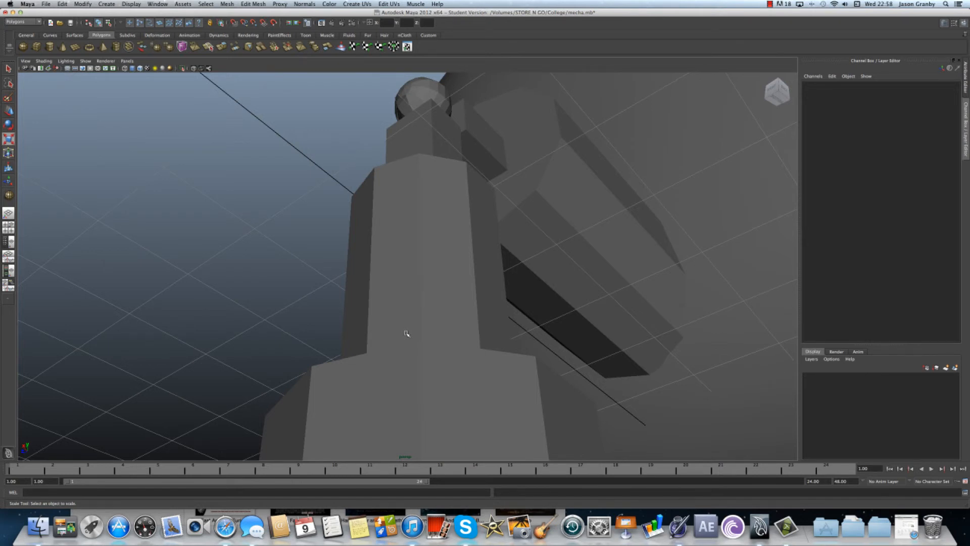
pyautogui.moveTo(521, 270)
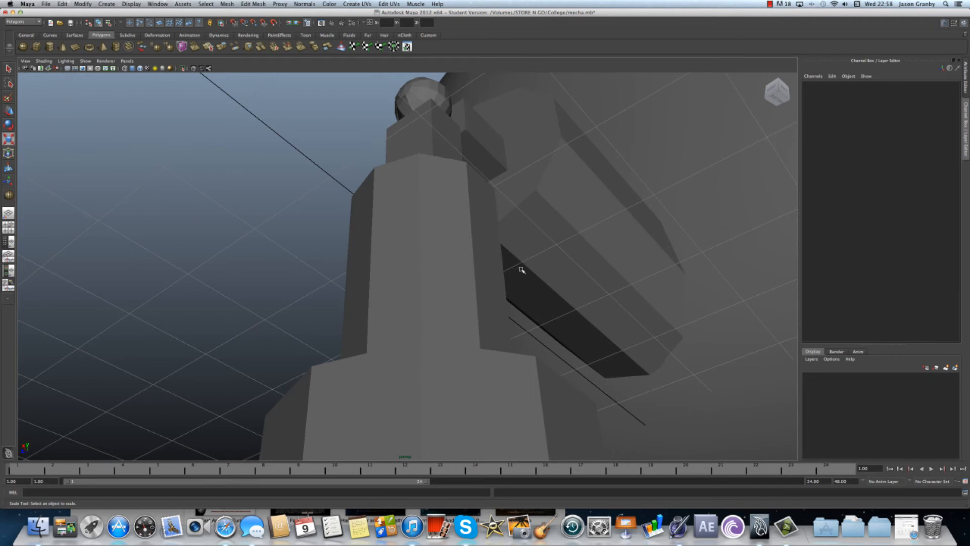
pyautogui.click(421, 99)
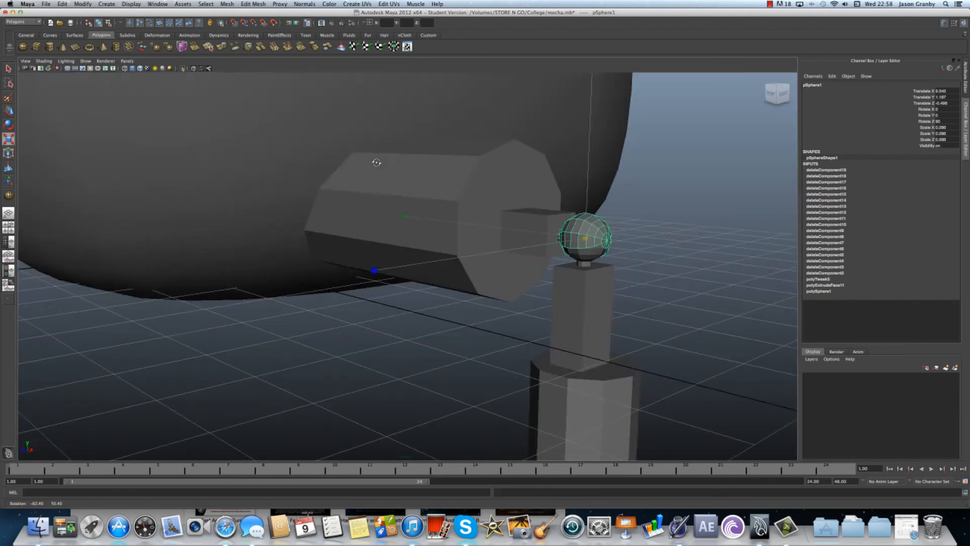
pyautogui.click(769, 4)
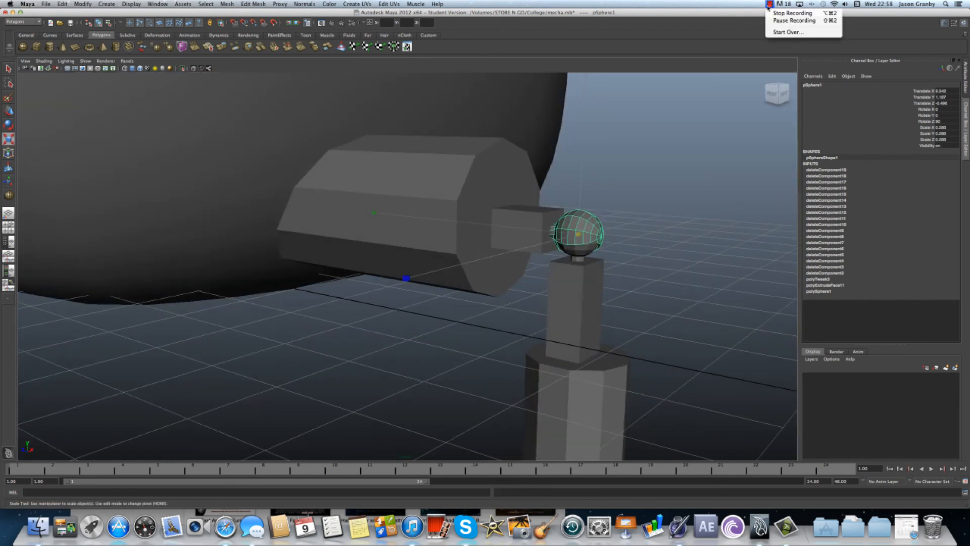